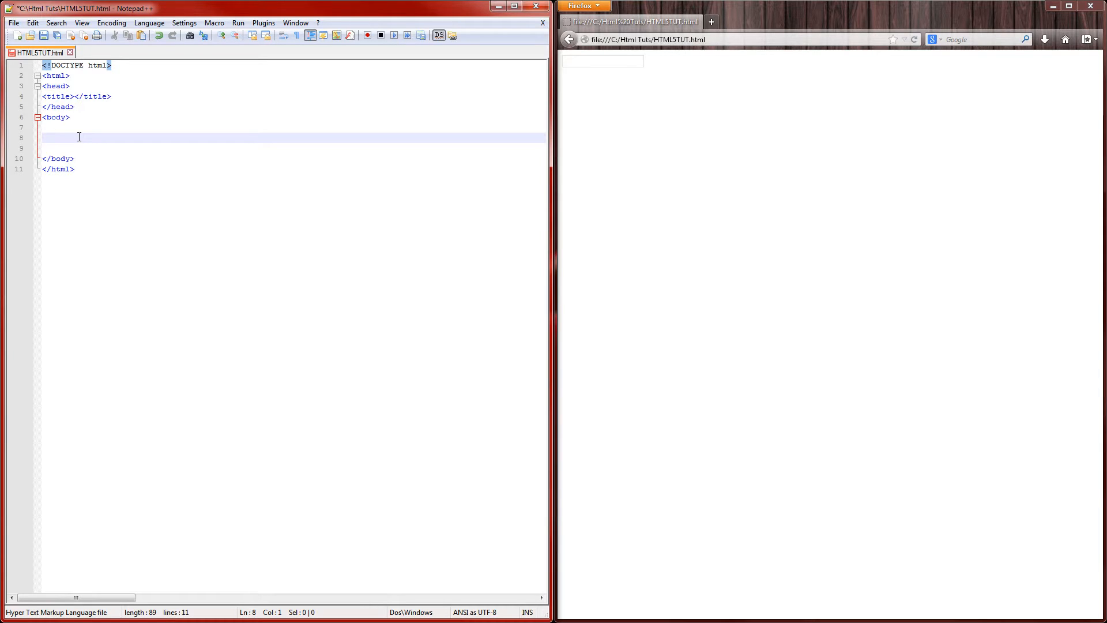
Add an empty <details></details> block to the page body
type("<det")
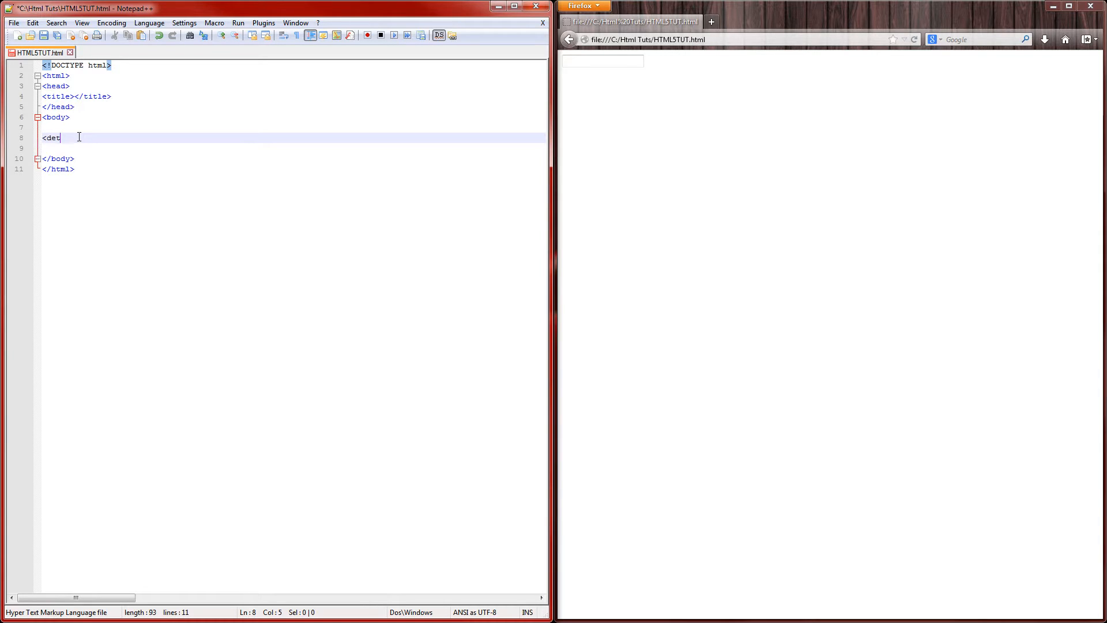
type("ails>")
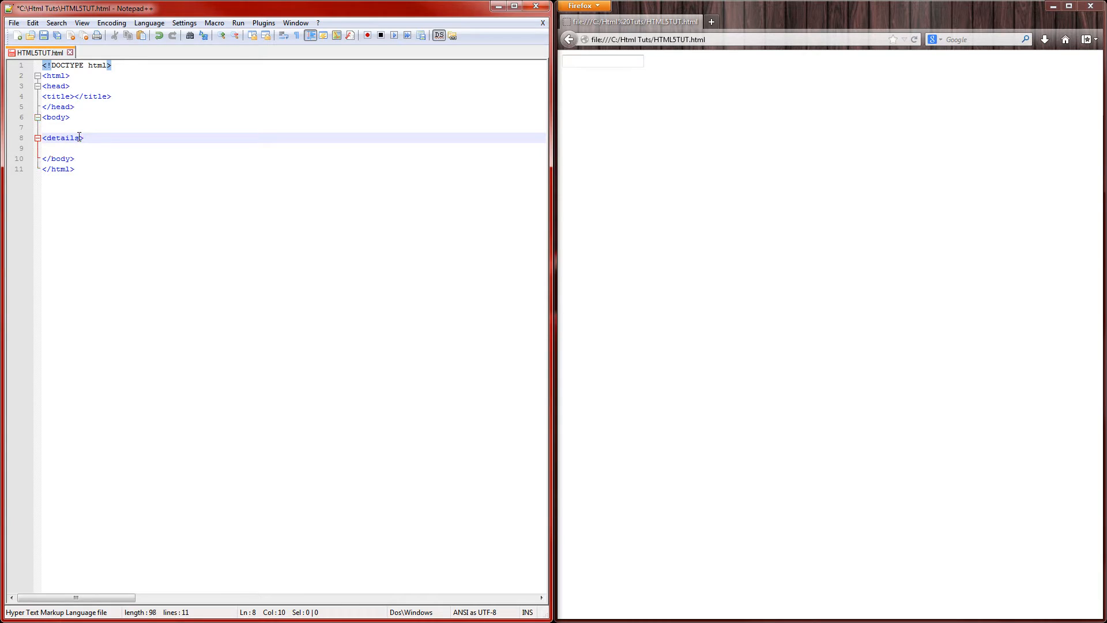
type("<")
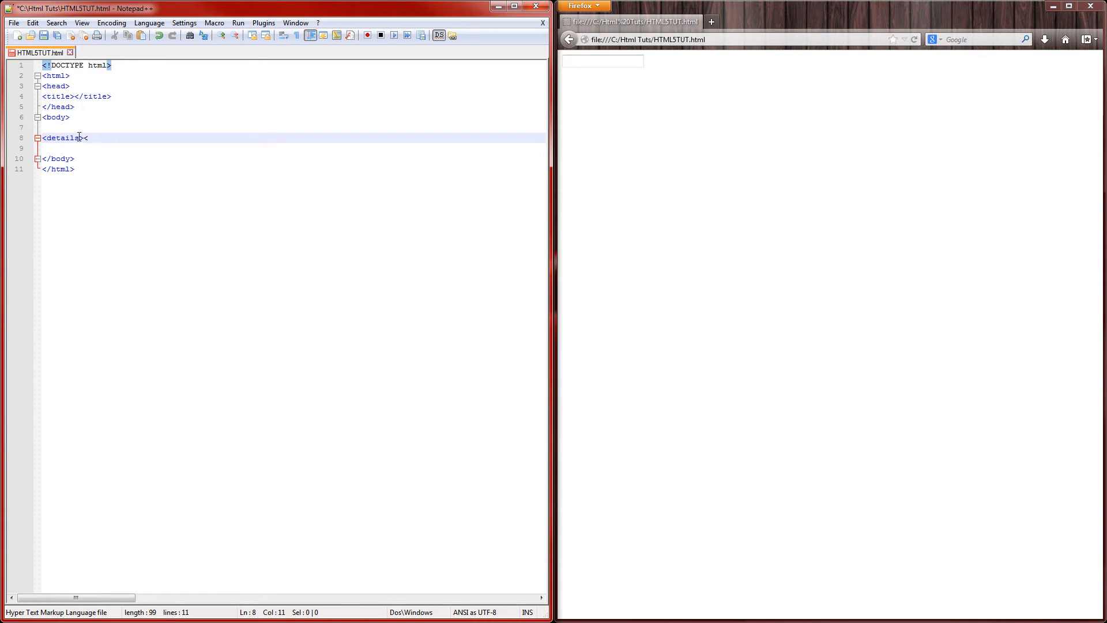
type("/details>")
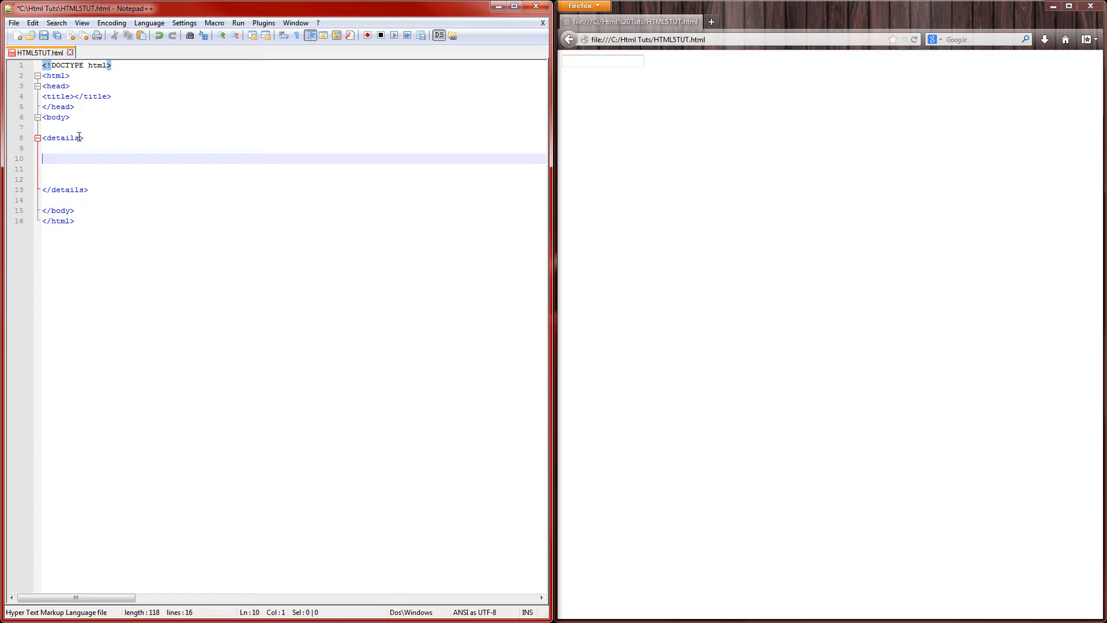
Write the summary line 'Hackers Not allowed on this page' and start a new line below it
type("<su")
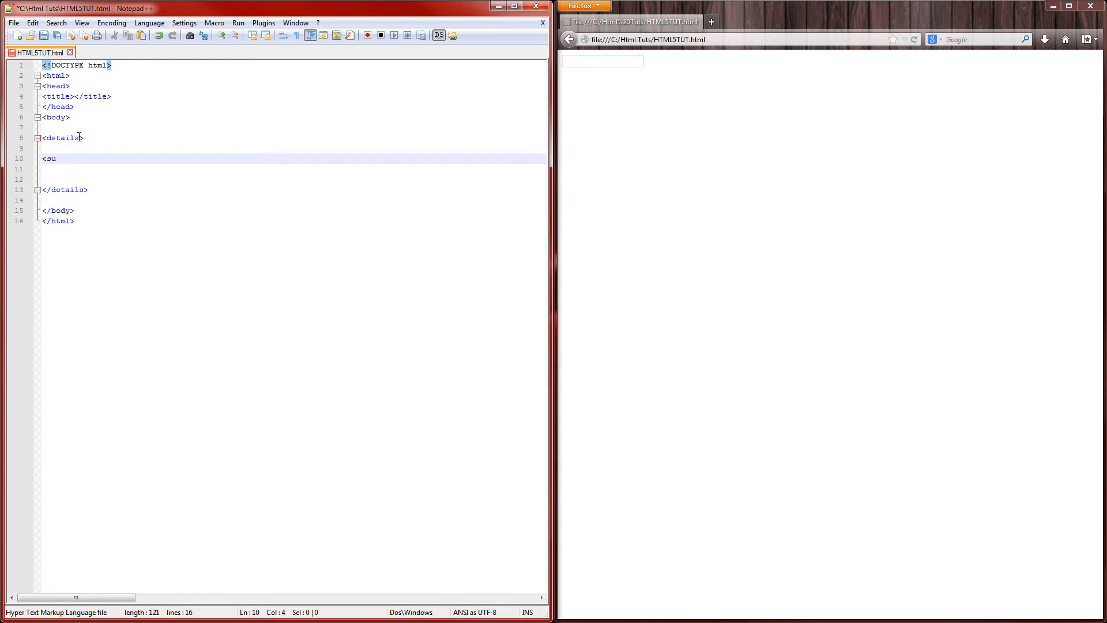
type("mmar")
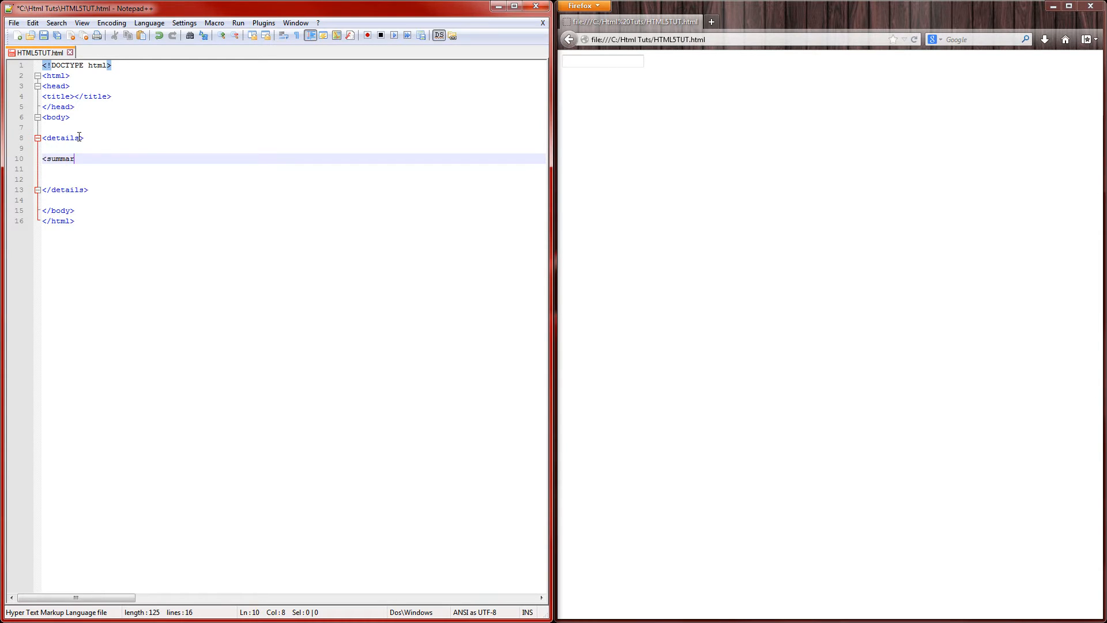
type("y>")
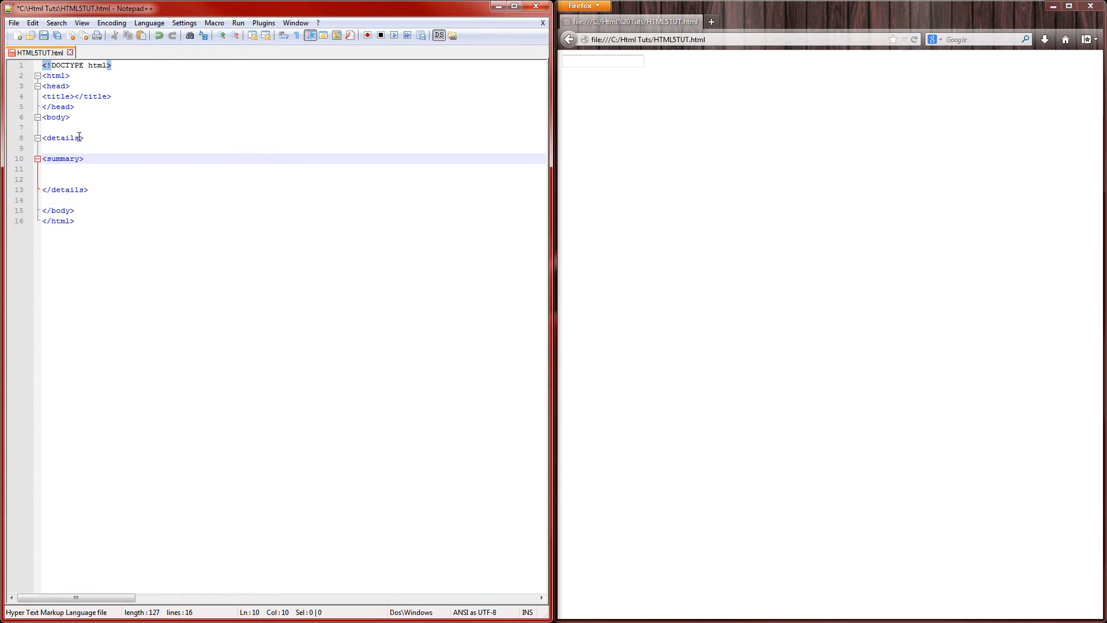
type("H")
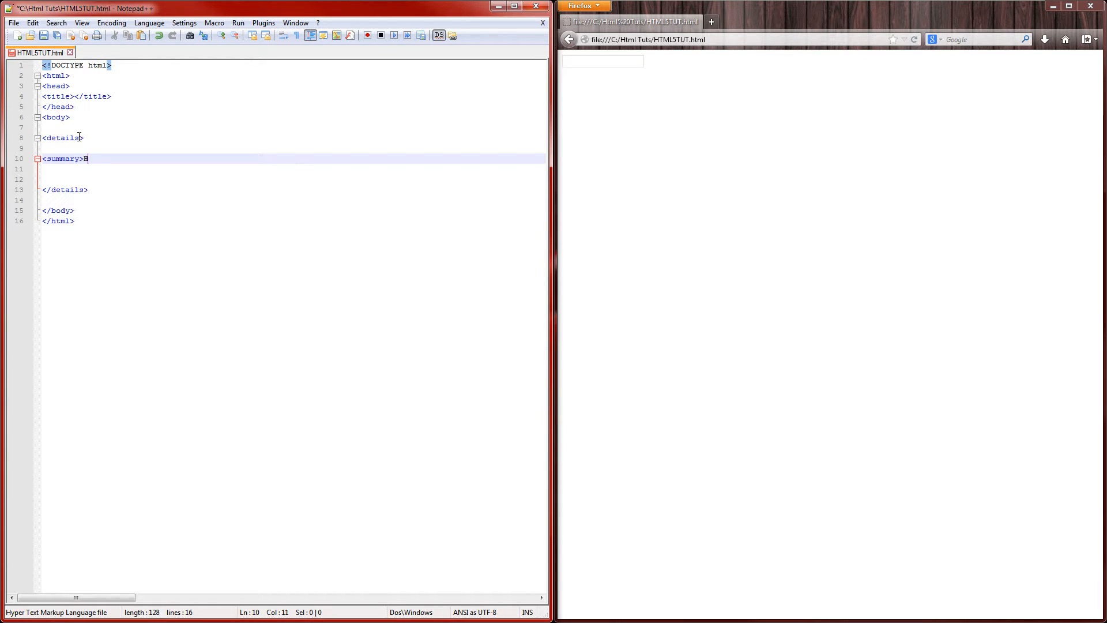
type("ackers n")
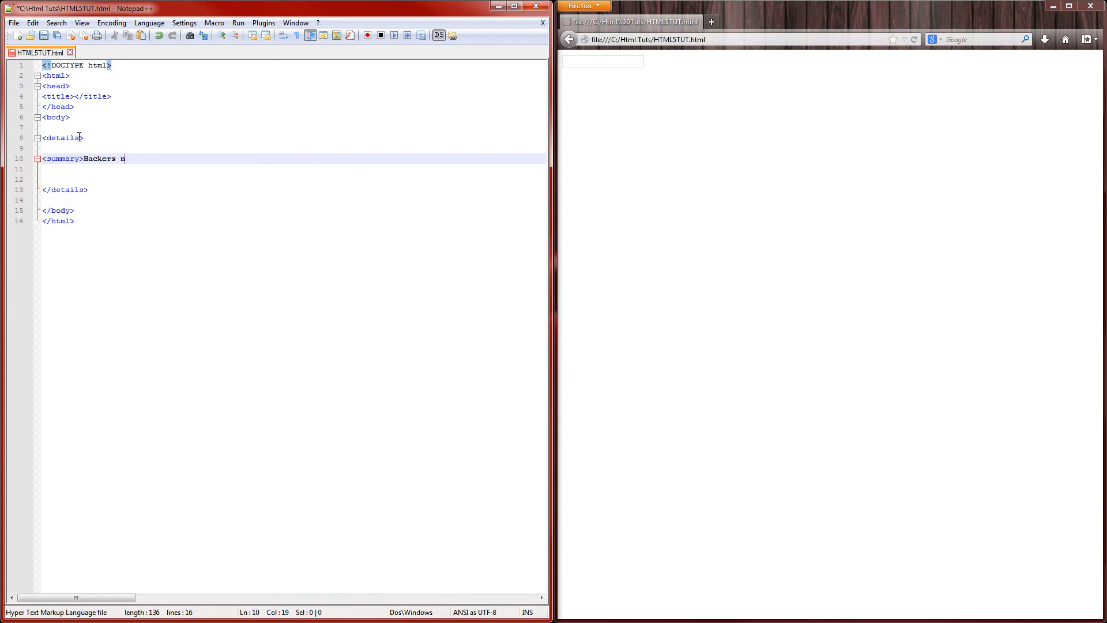
type("ot allowe")
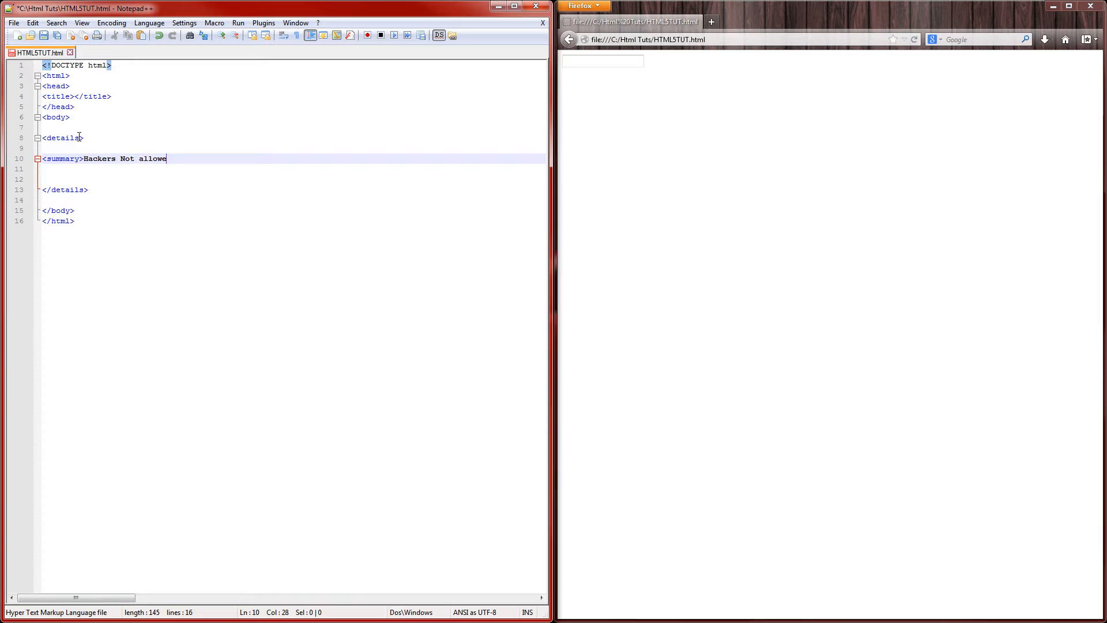
type("d on this page")
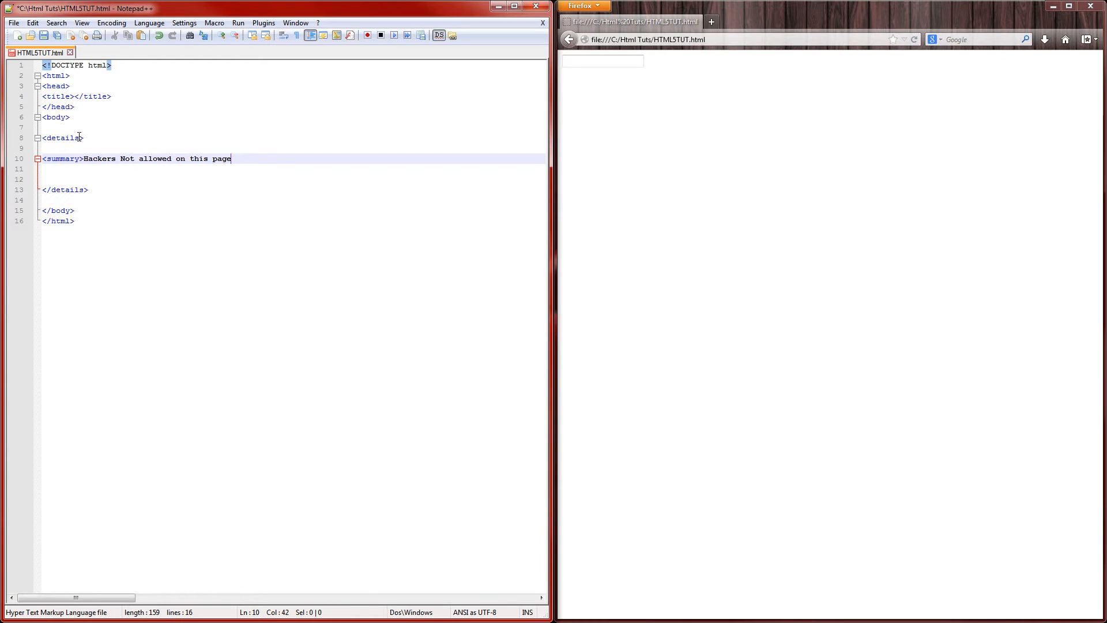
type("</s")
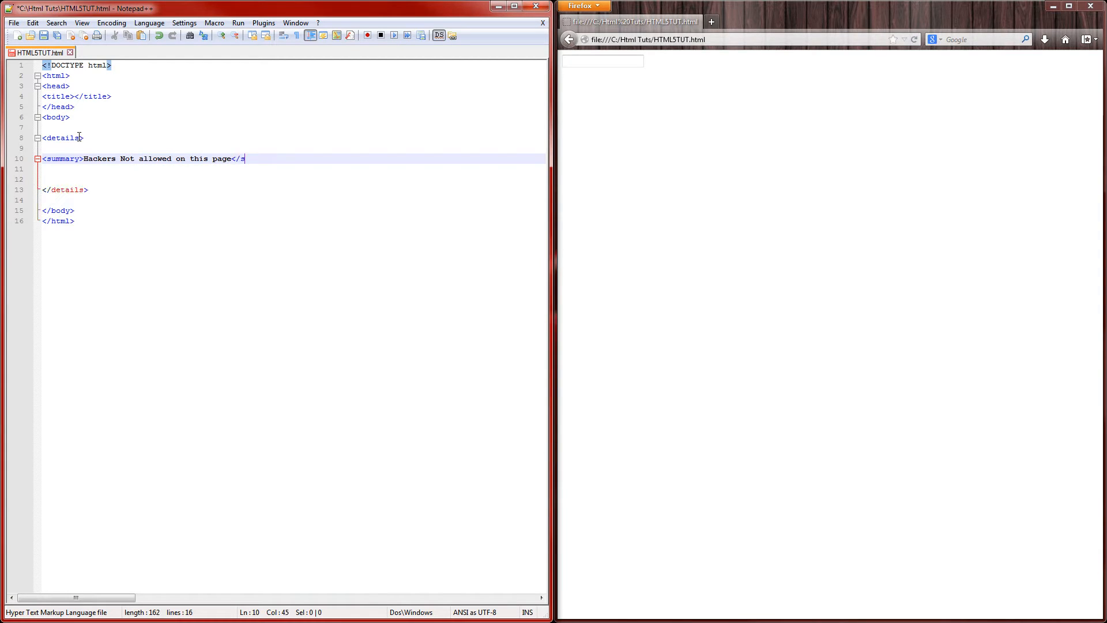
type("ummary>")
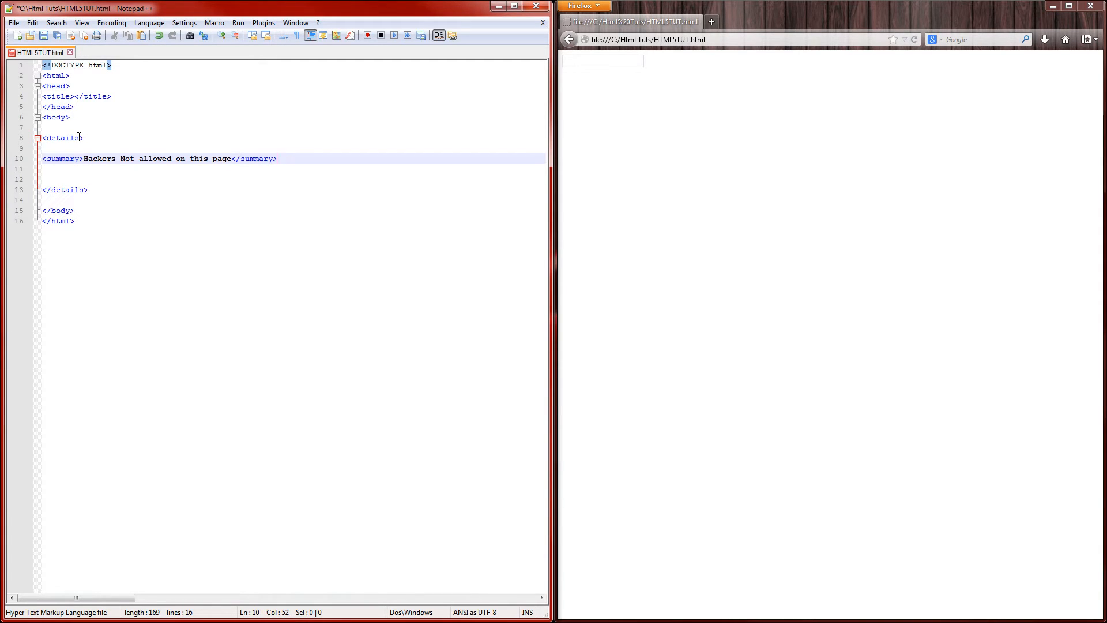
key("Enter")
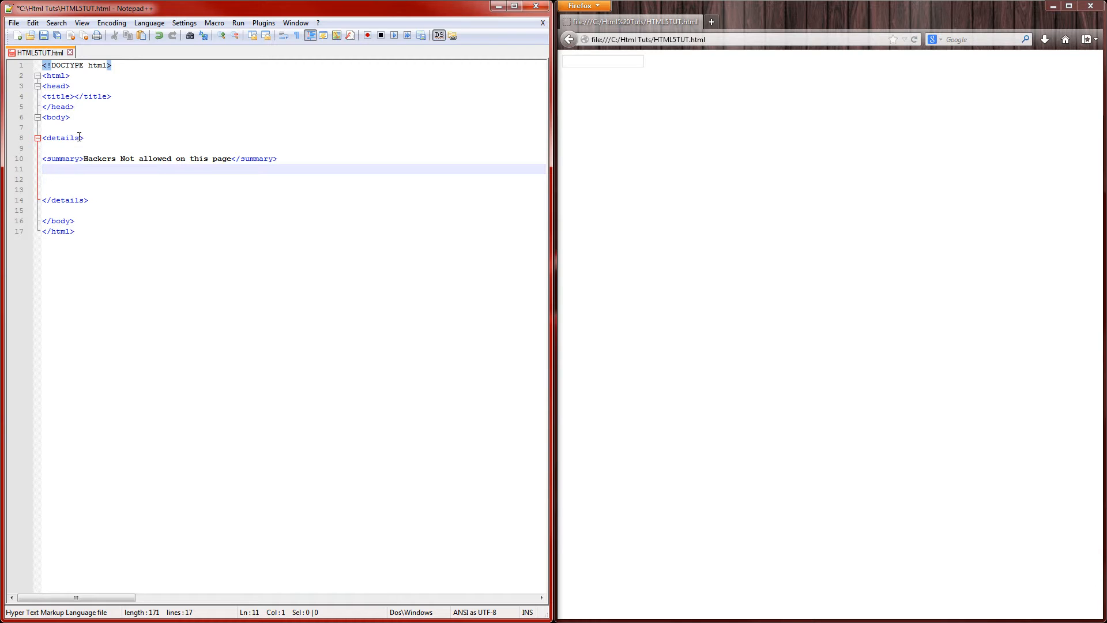
Start a paragraph saying another page is designated for hackers on this website, ending 'You can visit'
type("<p> Beacause we have")
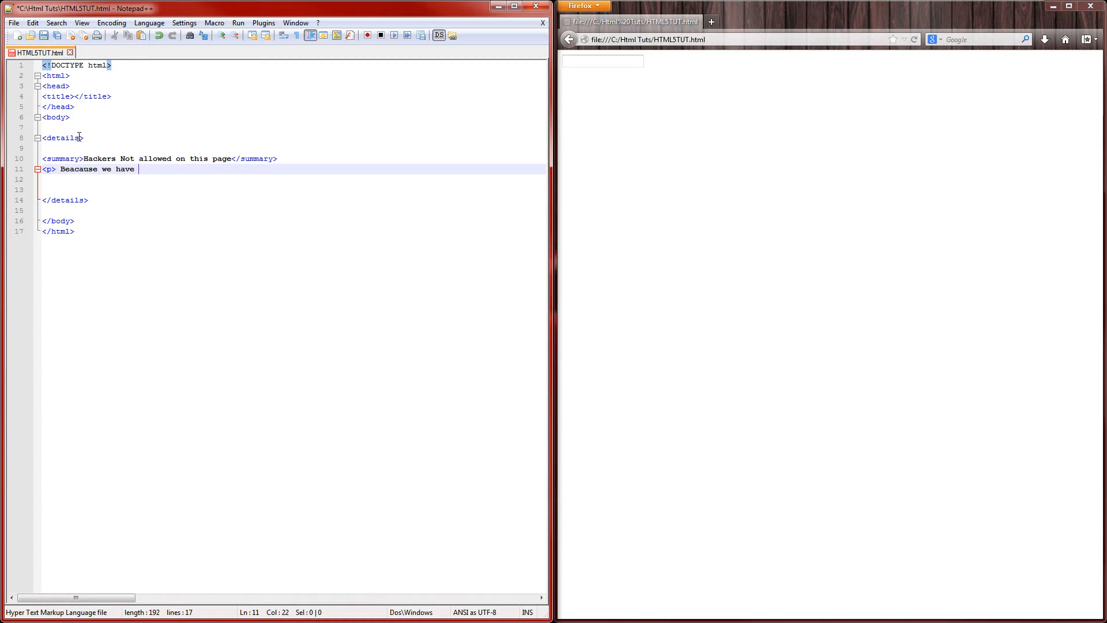
type("designated a")
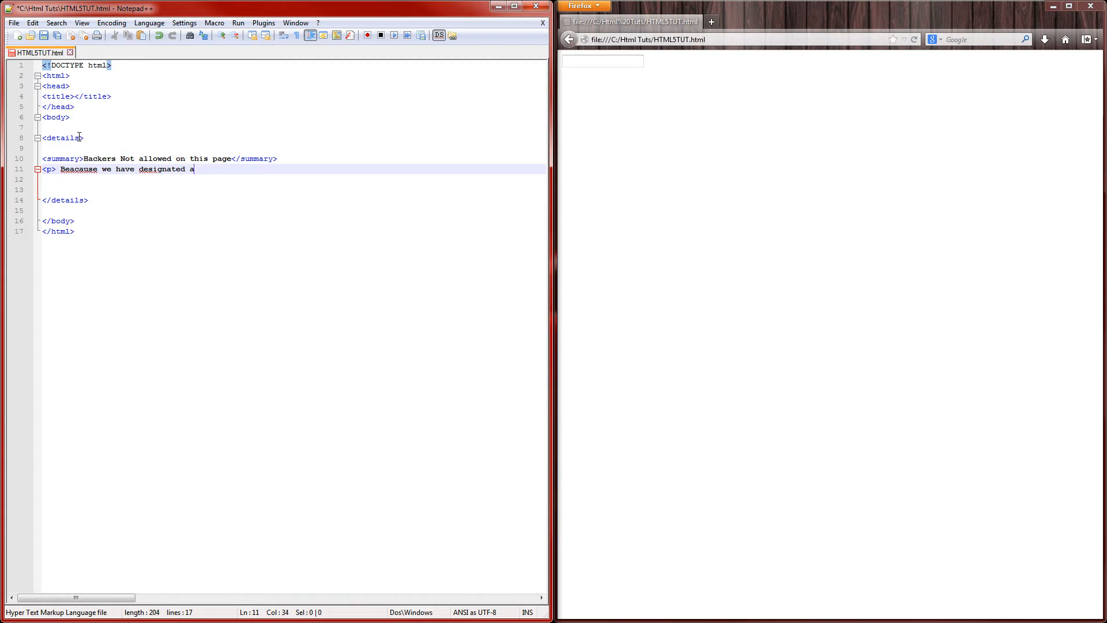
type("nother page for hac")
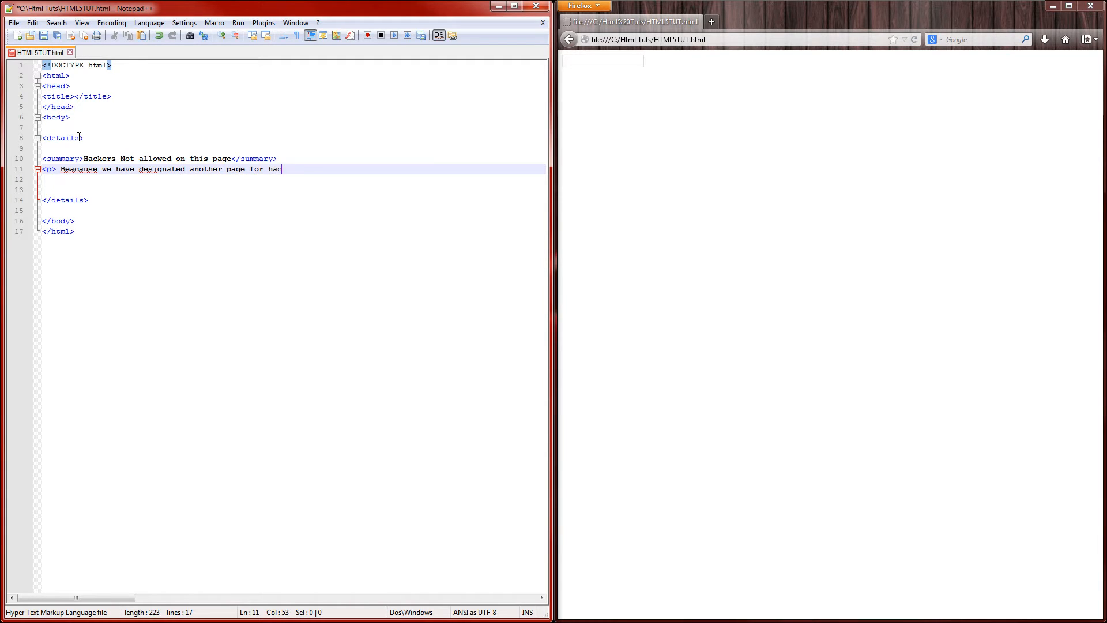
type("kers on this web")
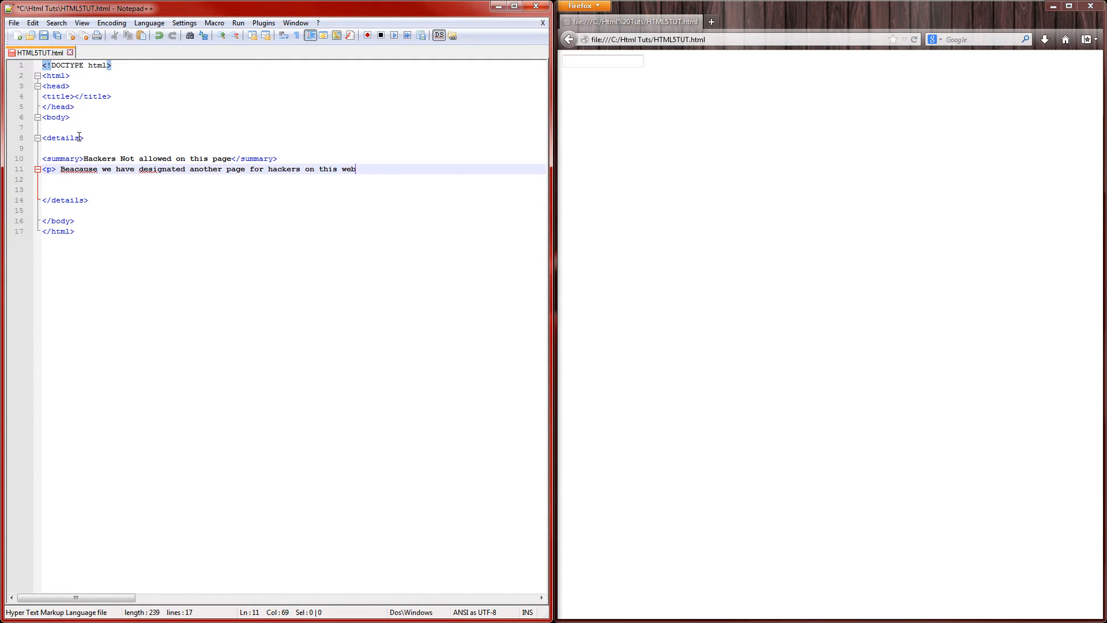
type("sites.")
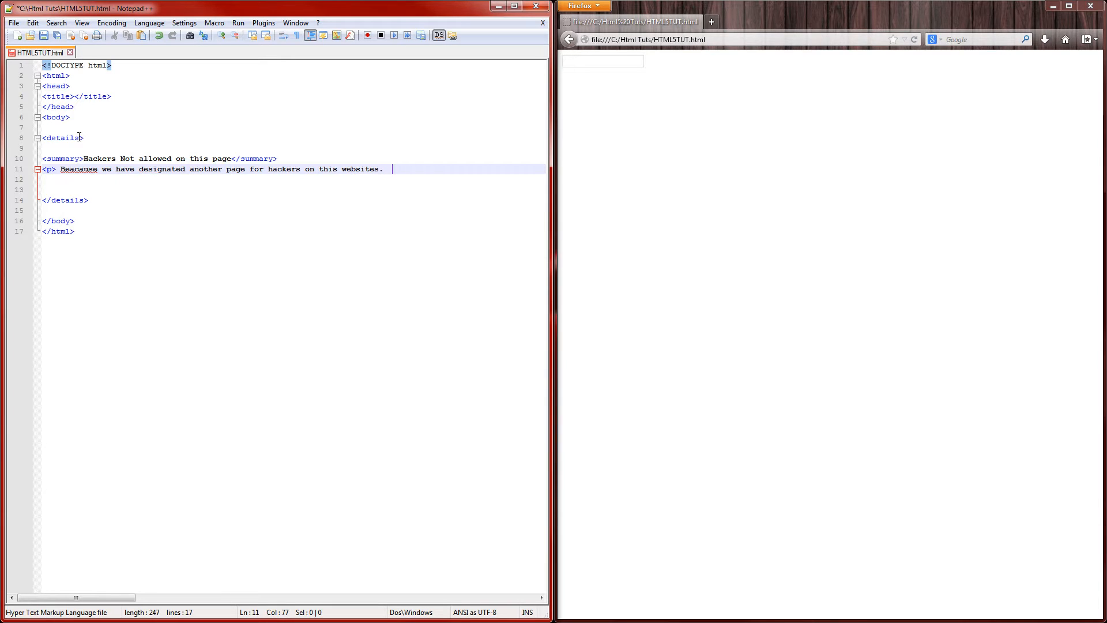
type("You can visist")
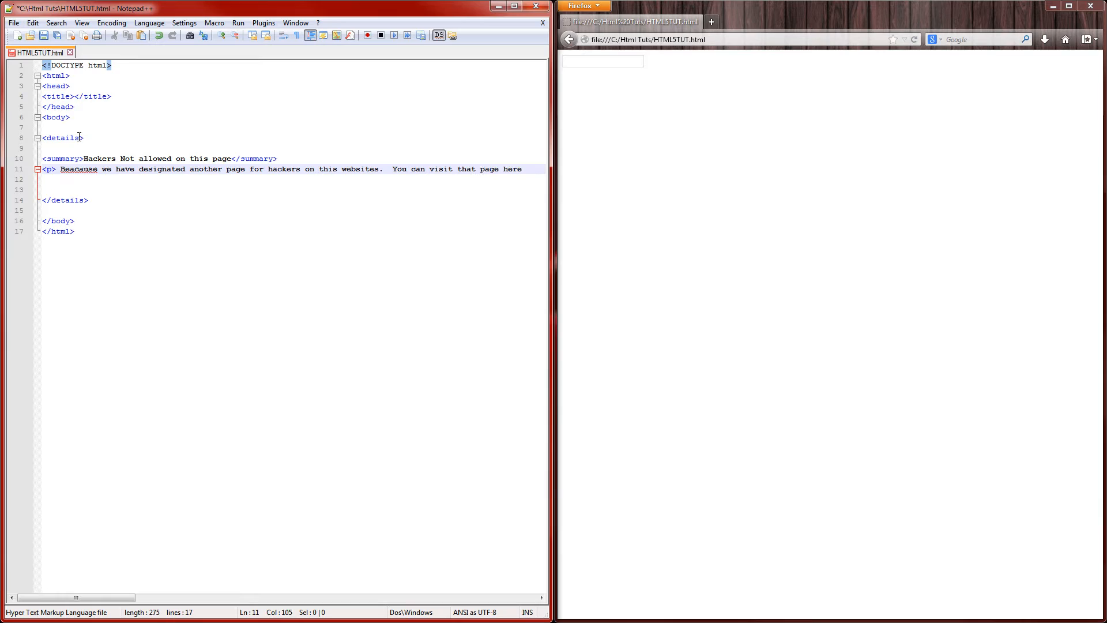
key("BackSpace")
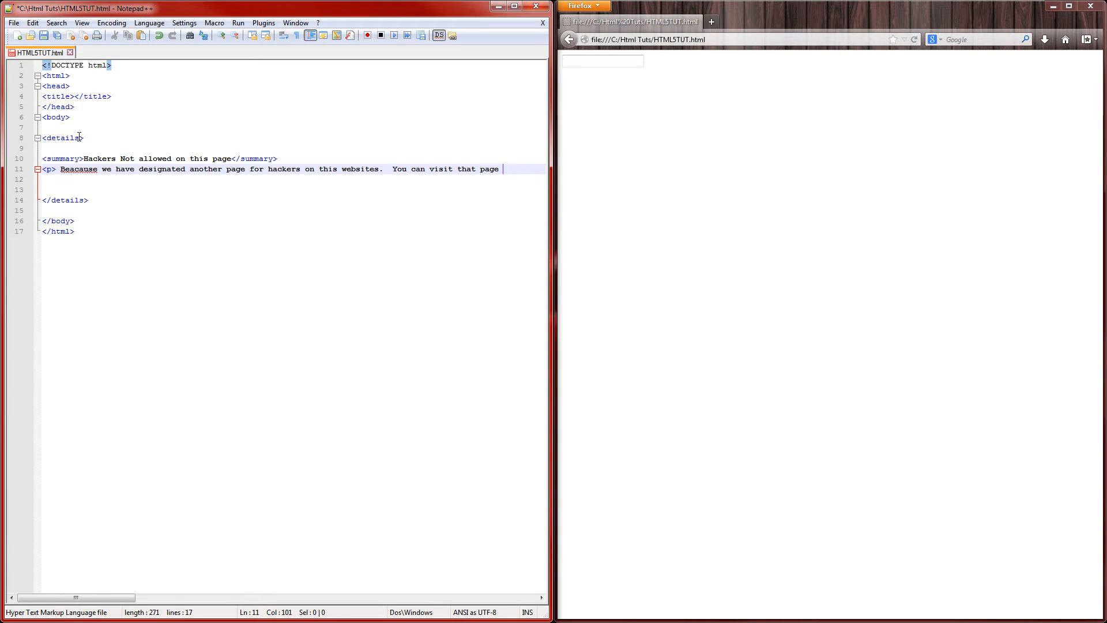
End the sentence with a 'Here' link to # and close the paragraph with </p>
type("<a h")
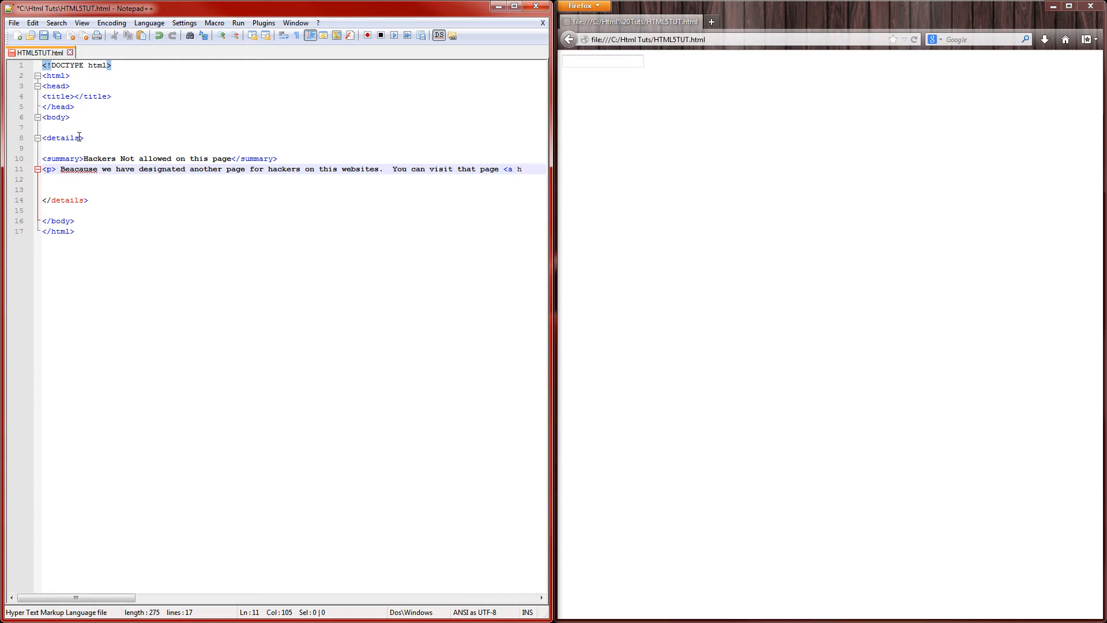
type("ref")
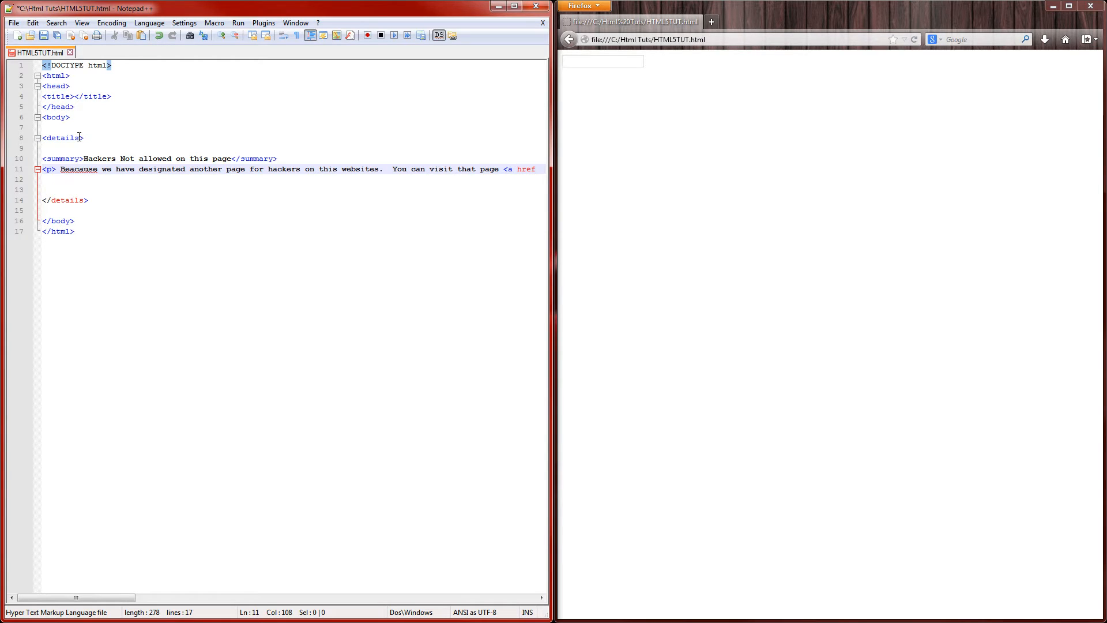
type("=\"\"")
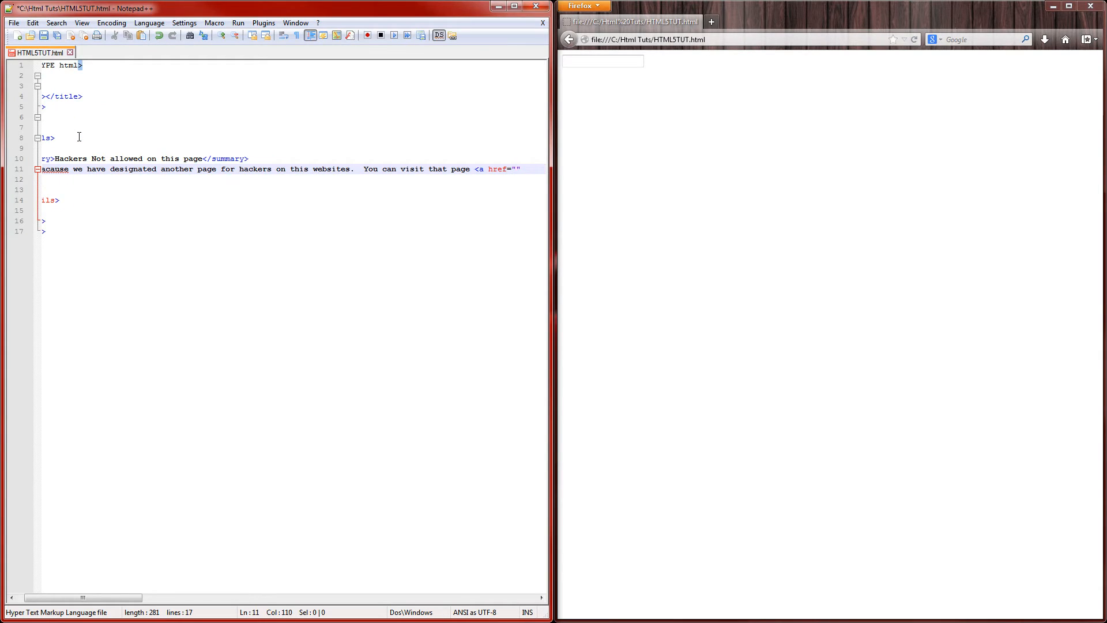
type("#>")
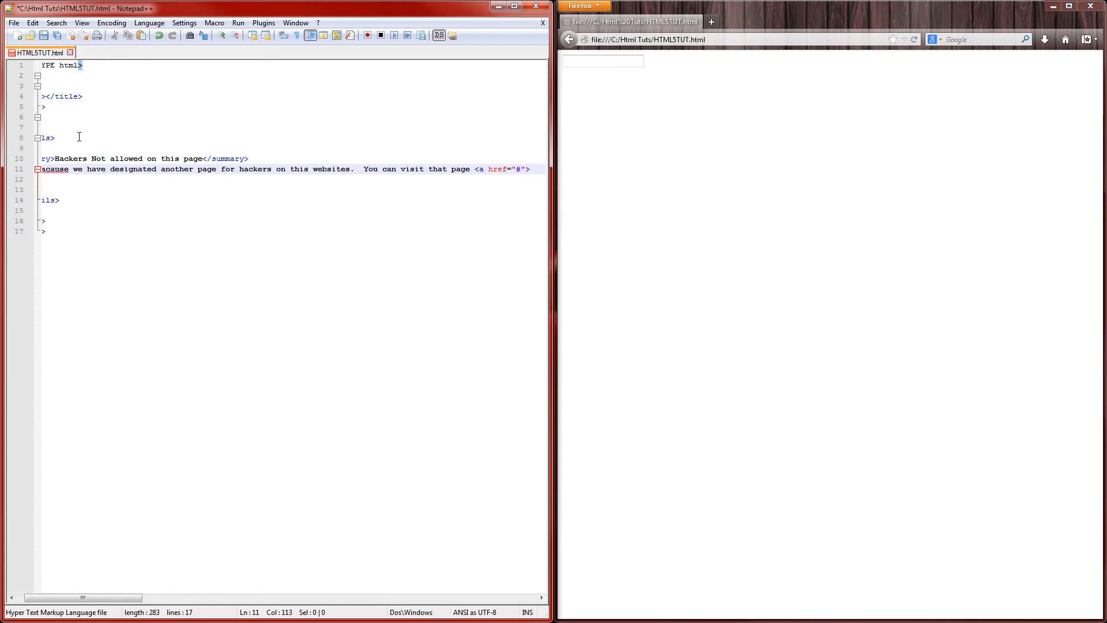
type("Here")
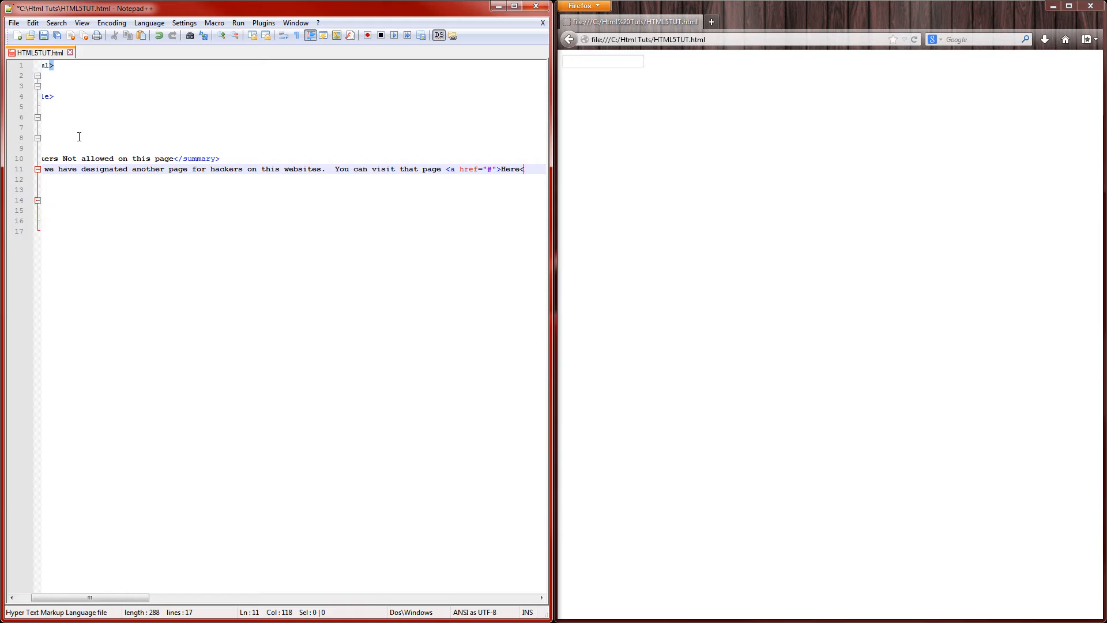
type("</a")
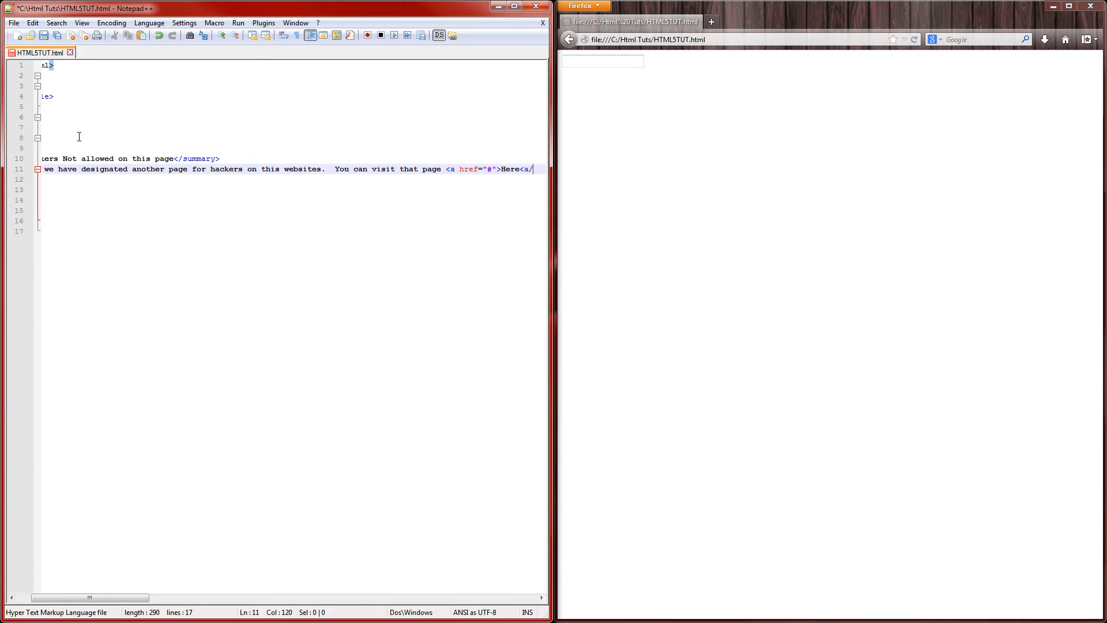
type(">")
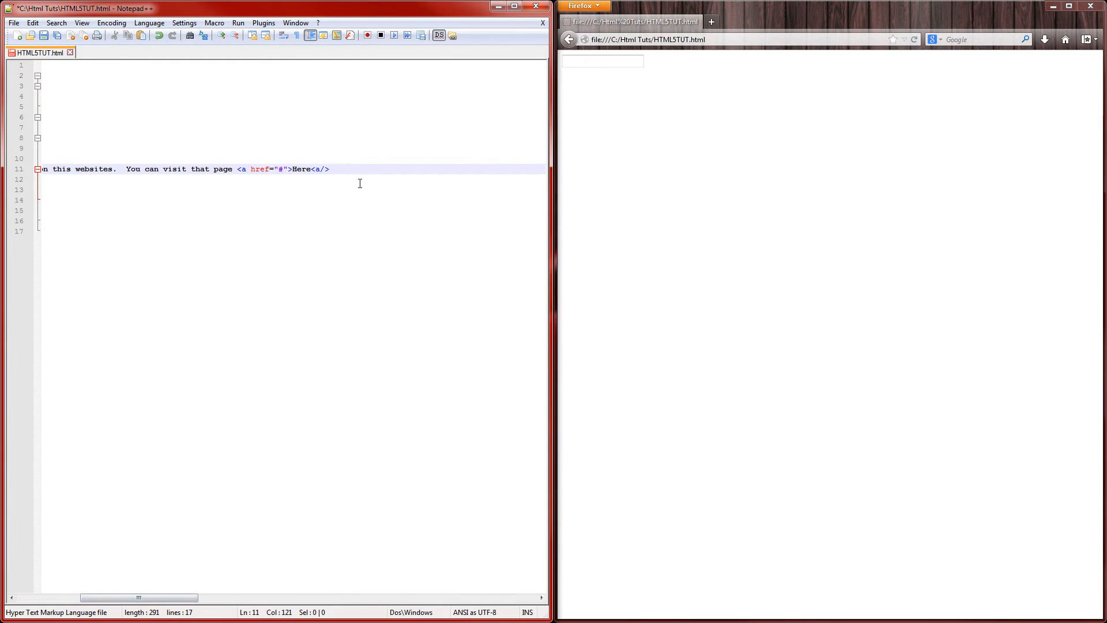
type("</p")
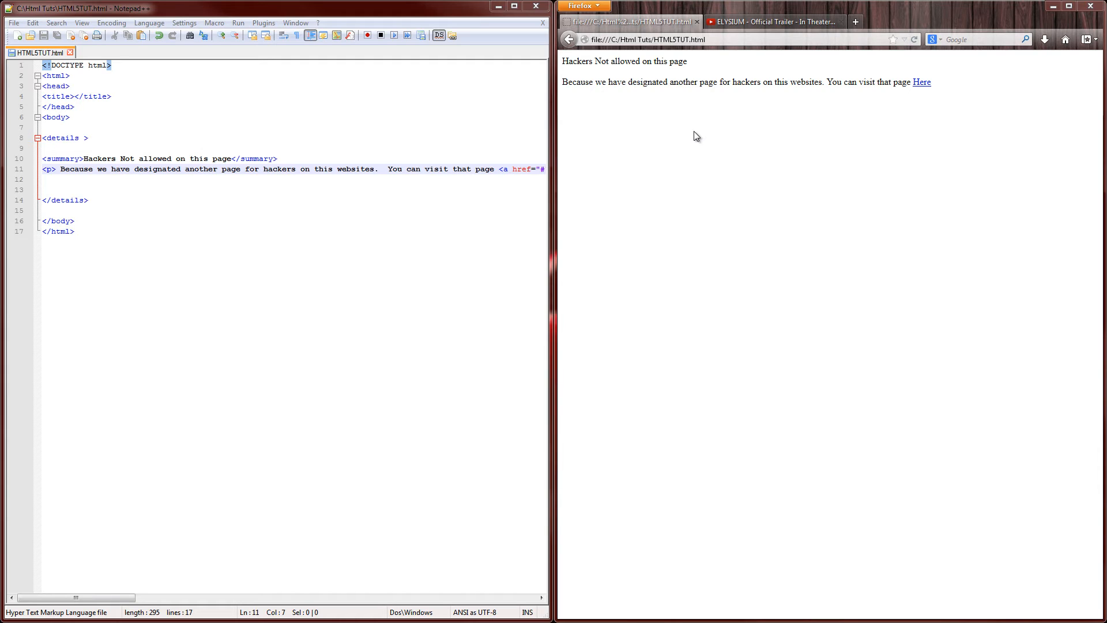
mouse_move(649, 176)
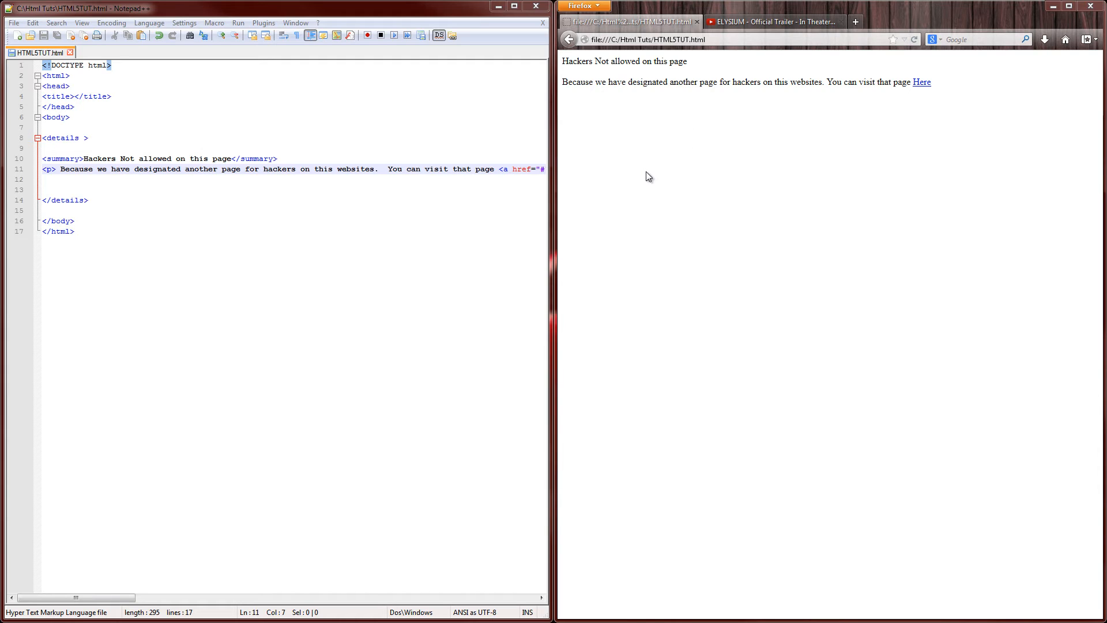
mouse_move(662, 175)
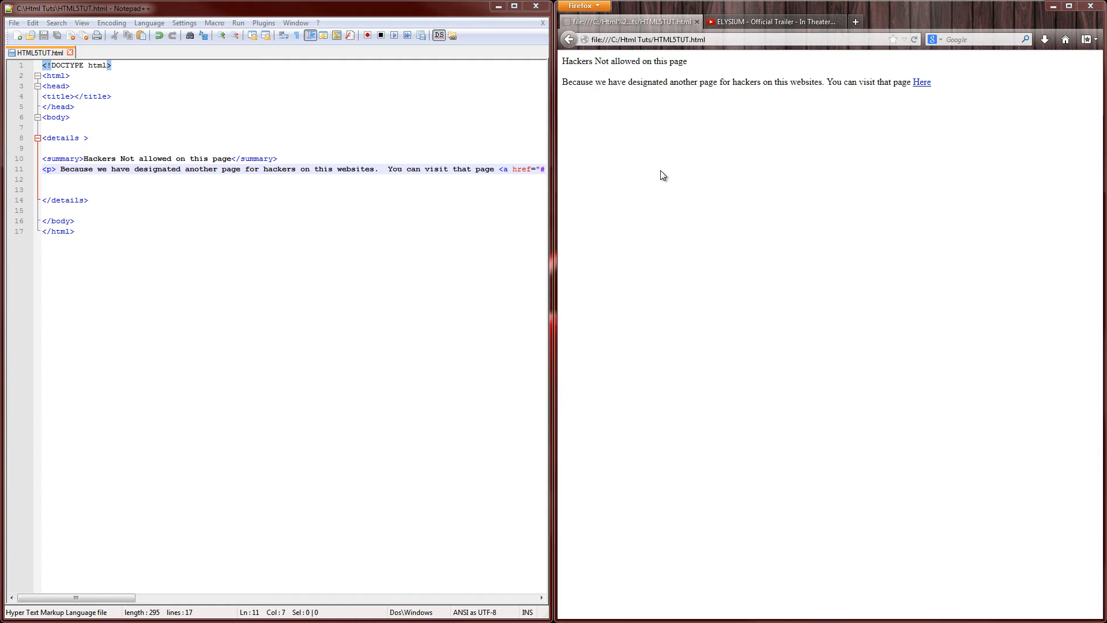
Preview the saved page in Firefox, where the summary and paragraph appear as plain text
left_click_drag(572, 82, 658, 82)
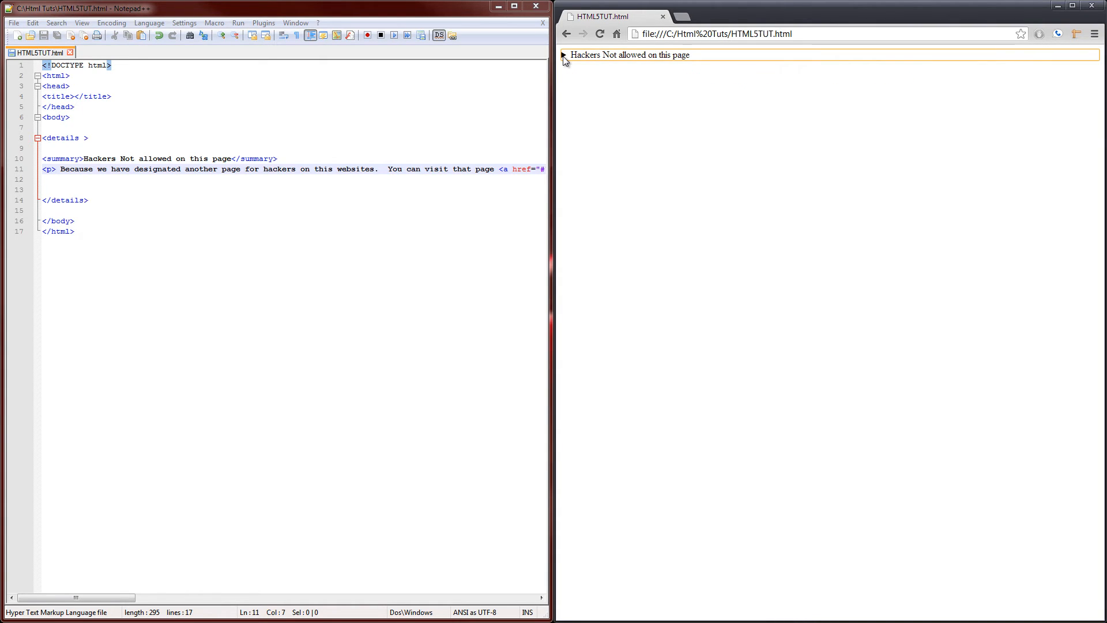
In Chrome, expand the summary toggle to reveal the paragraph and follow the Here link to #
left_click(565, 55)
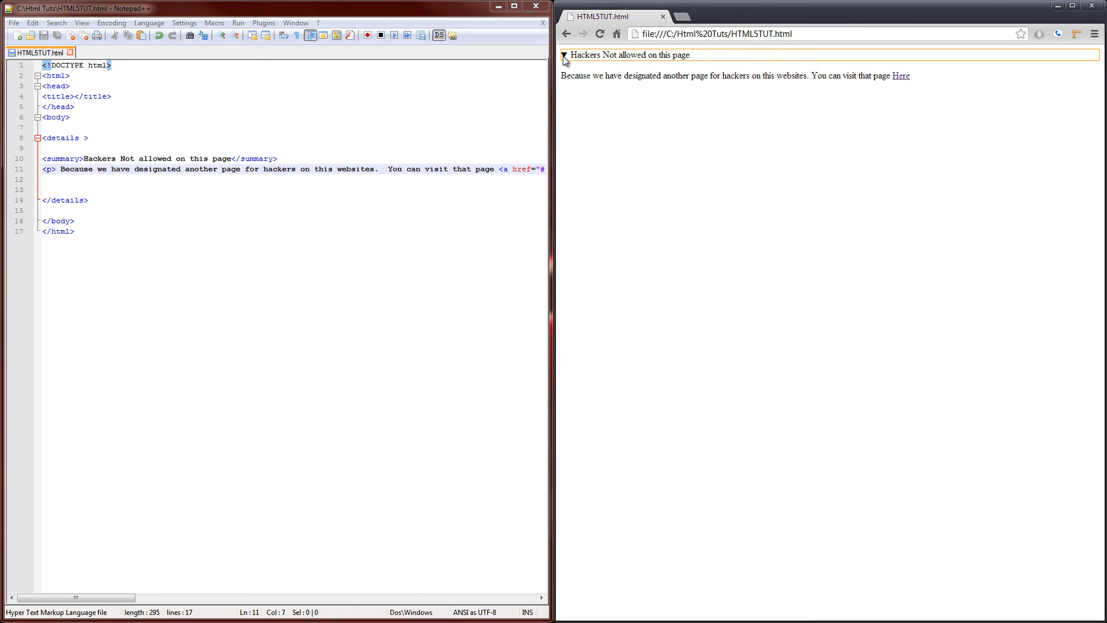
left_click(565, 55)
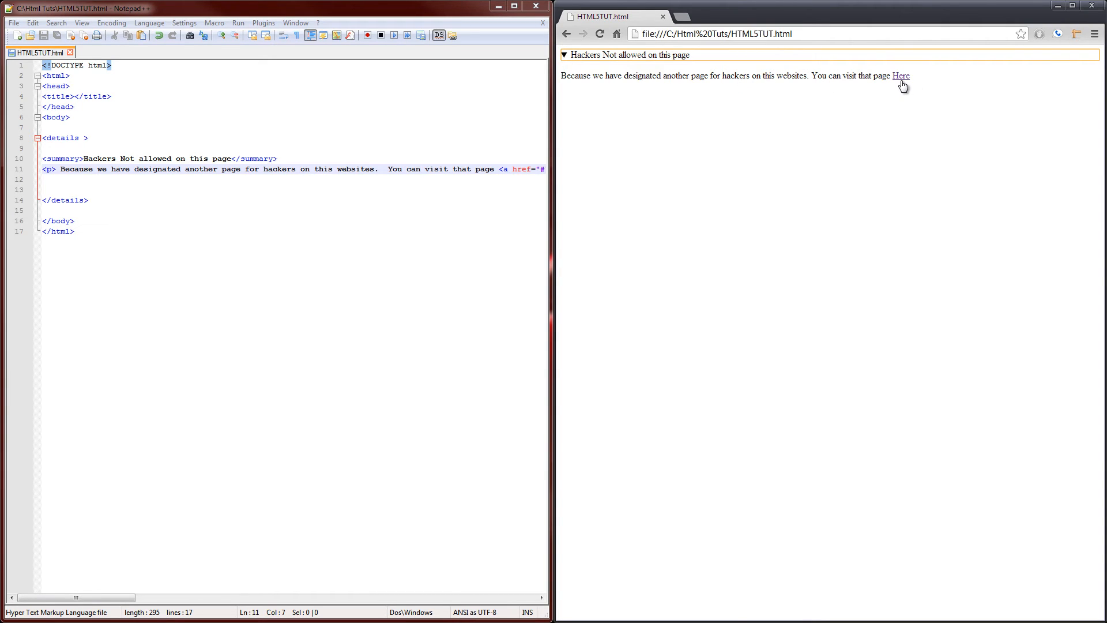
left_click(901, 75)
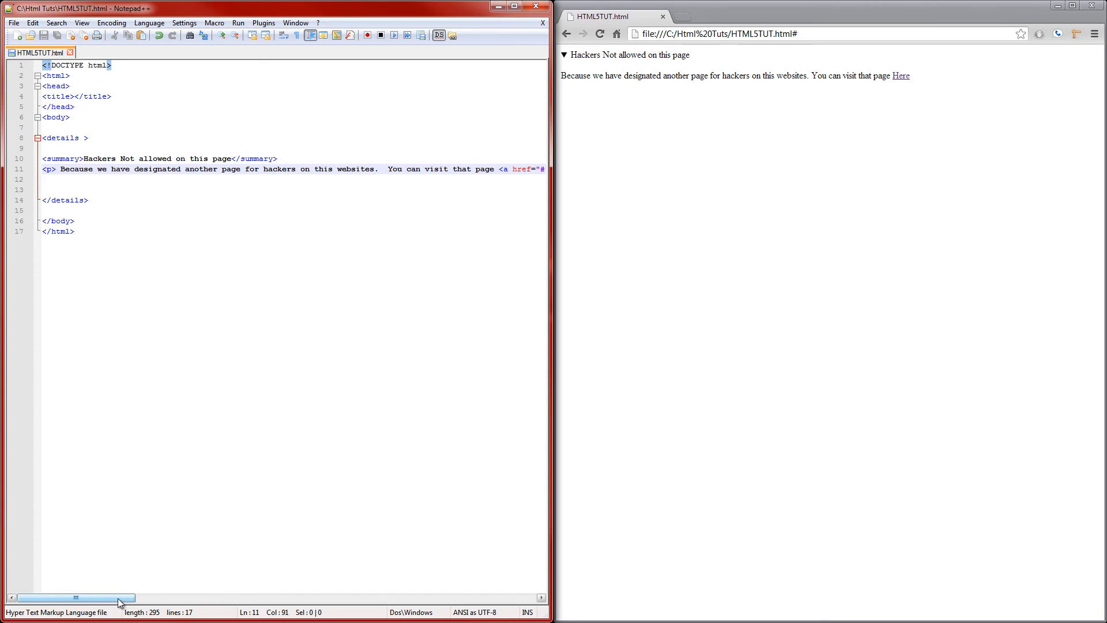
left_click_drag(581, 75, 909, 75)
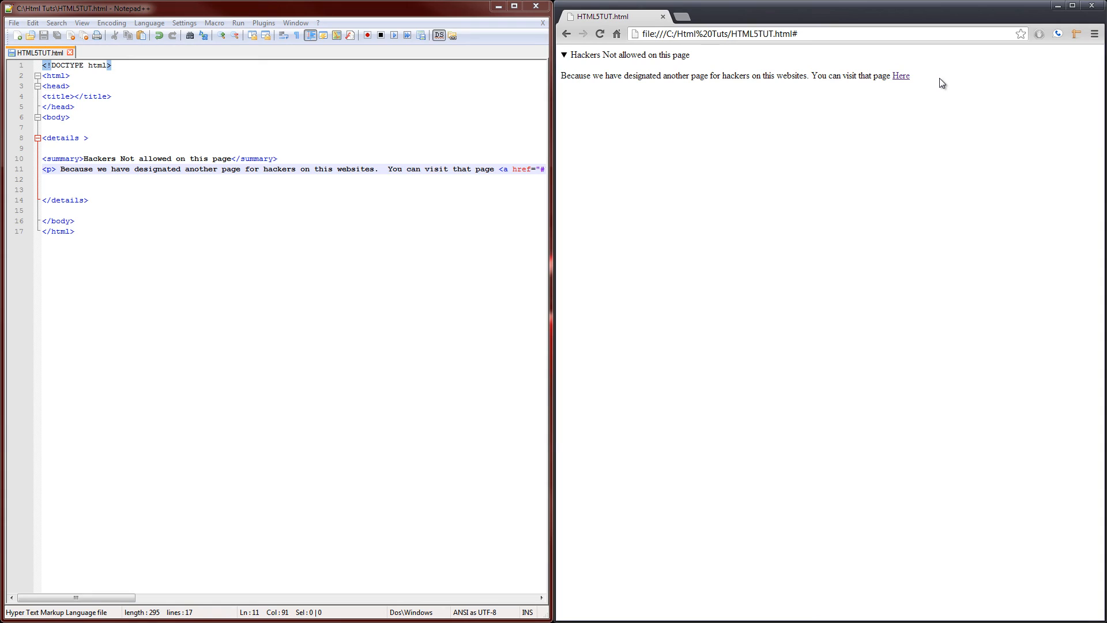
Add the open attribute to the opening details tag
left_click(91, 137)
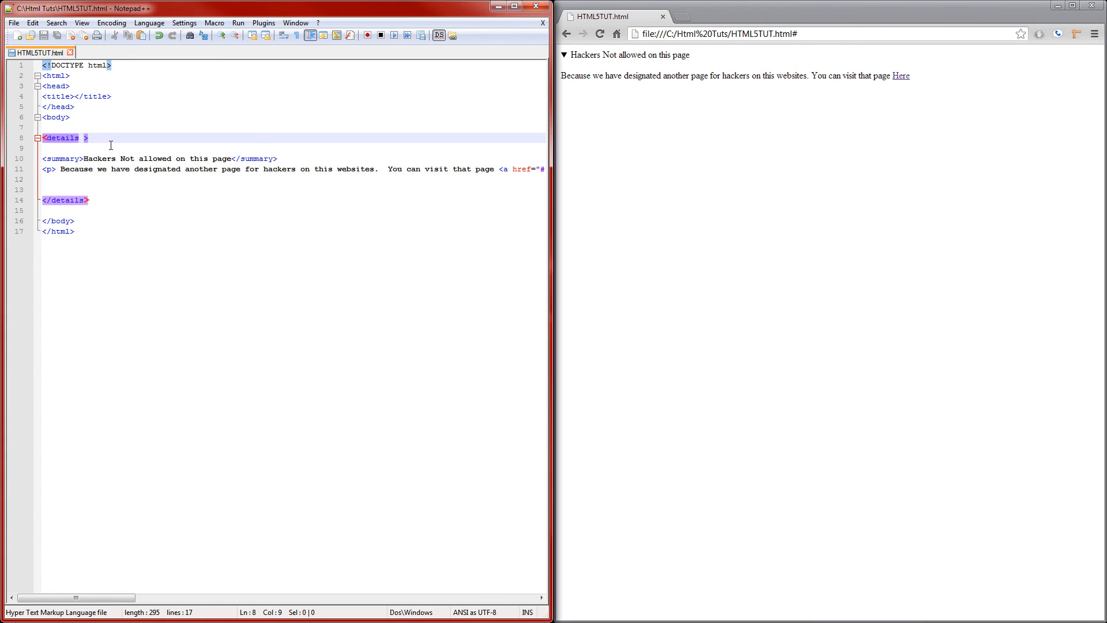
type("\" \"")
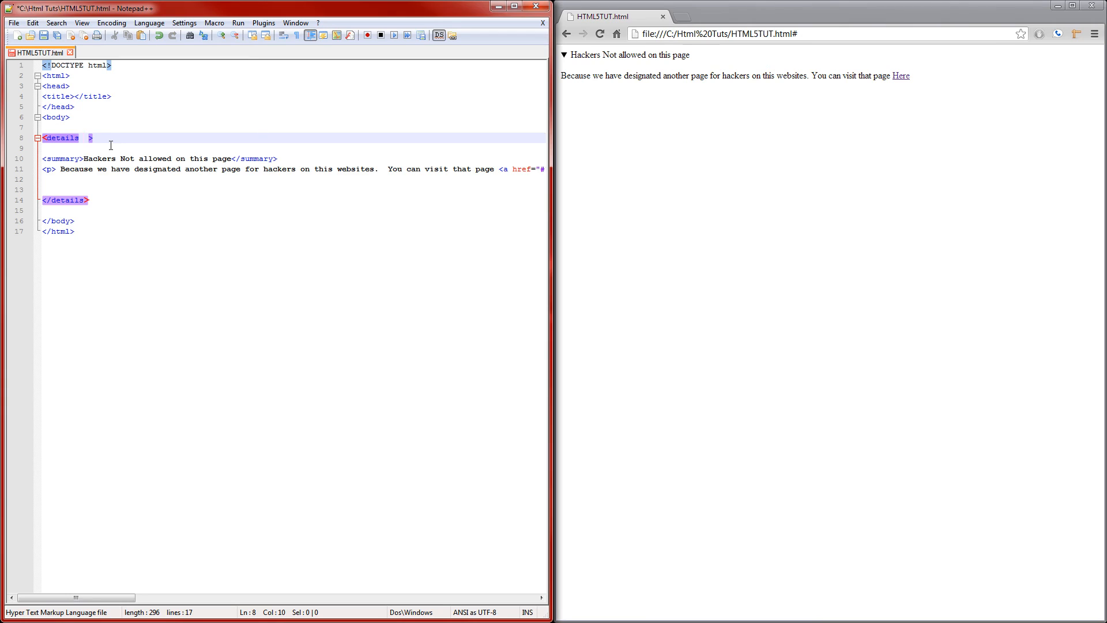
key("Backspace")
type("open")
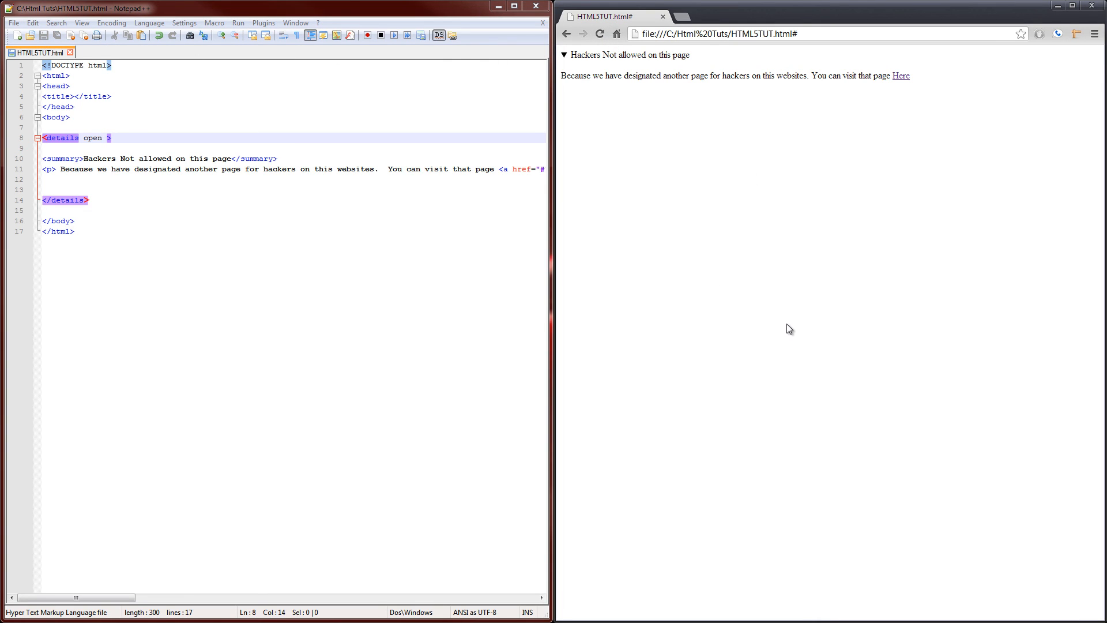
mouse_move(716, 183)
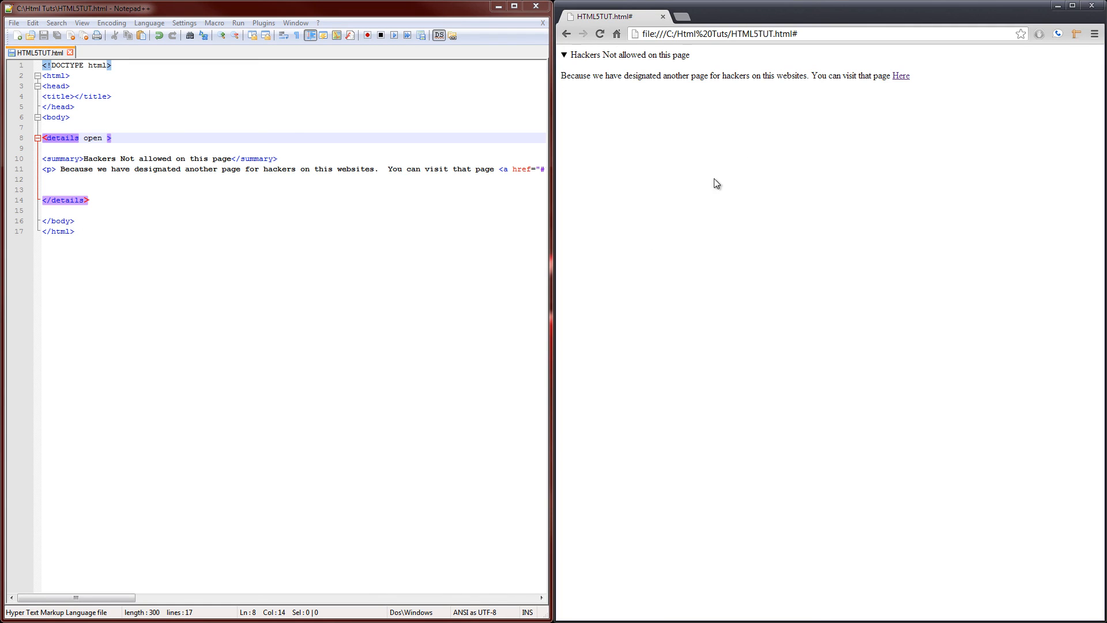
Remove the open attribute, reload Chrome and expand the collapsed toggle again
double_click(93, 138)
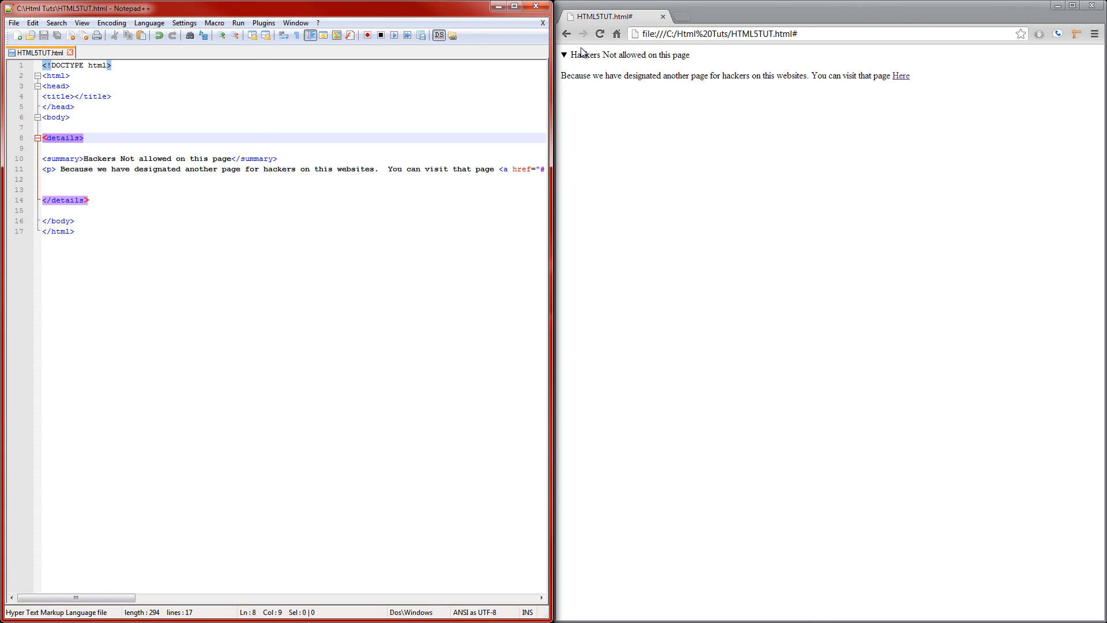
left_click(566, 55)
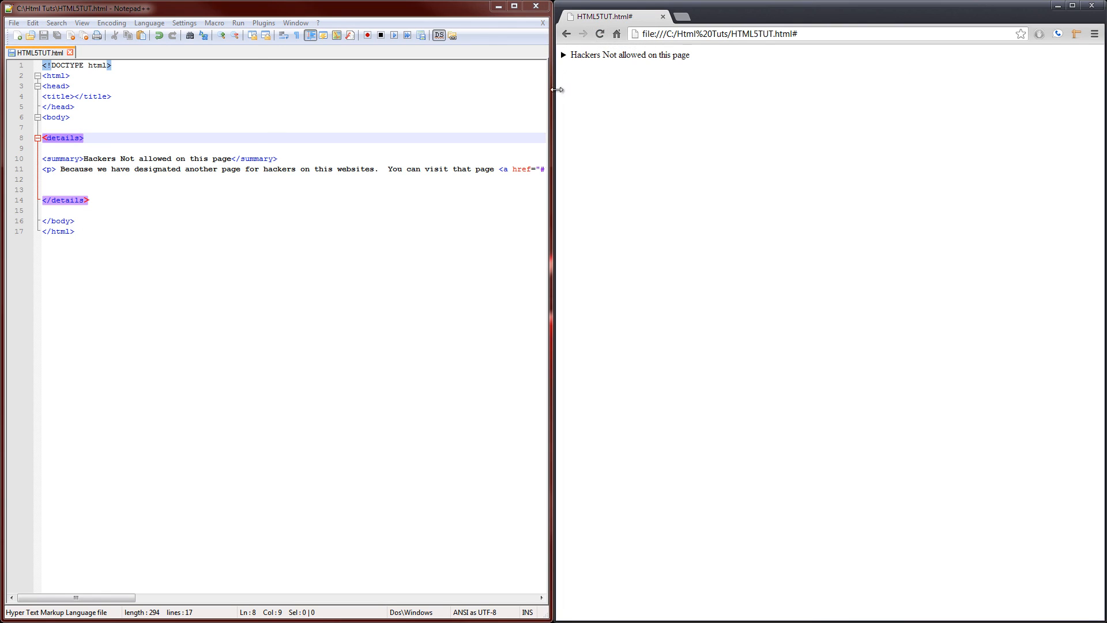
left_click(567, 55)
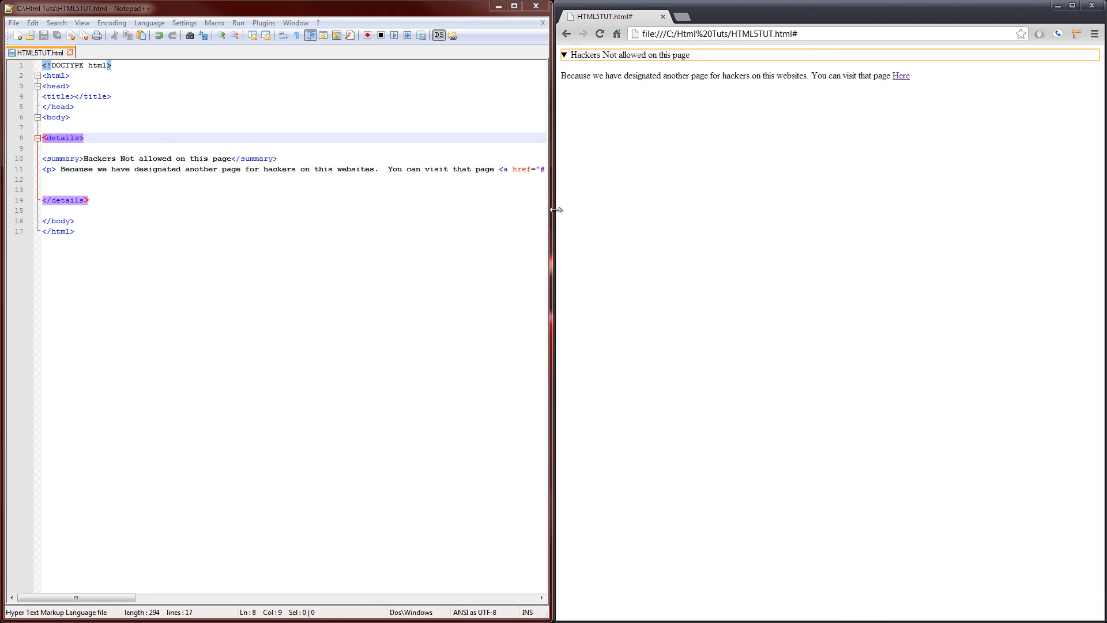
mouse_move(562, 215)
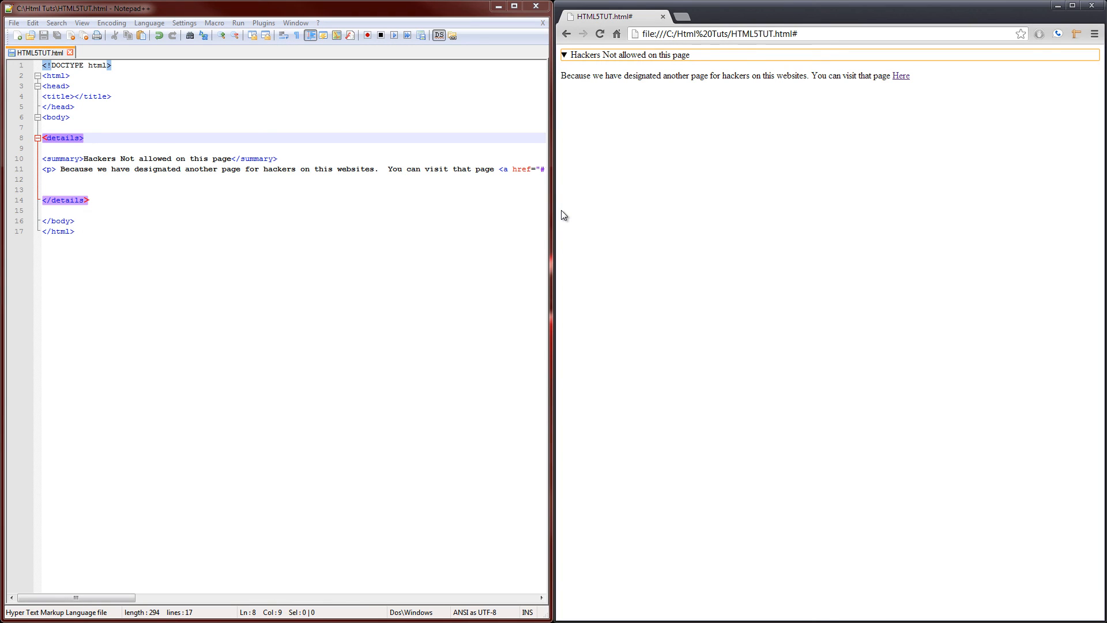